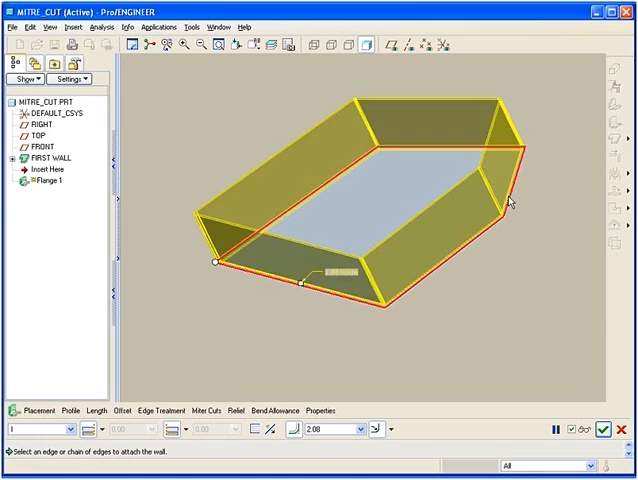
mouse_move(284, 324)
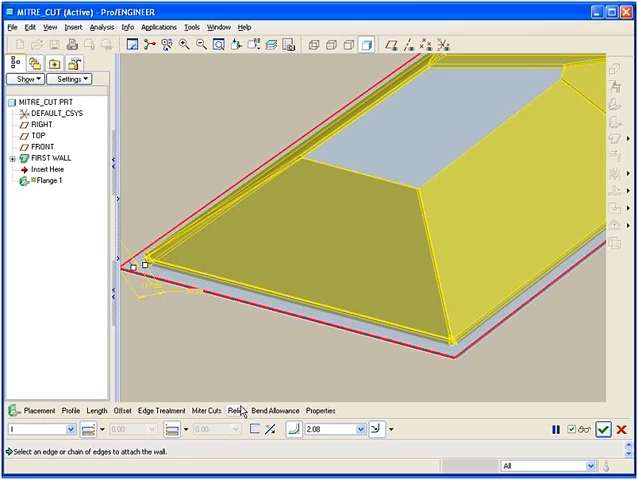
Step: Verify Add Miter Cuts is enabled, then review the flange relief settings
click(204, 410)
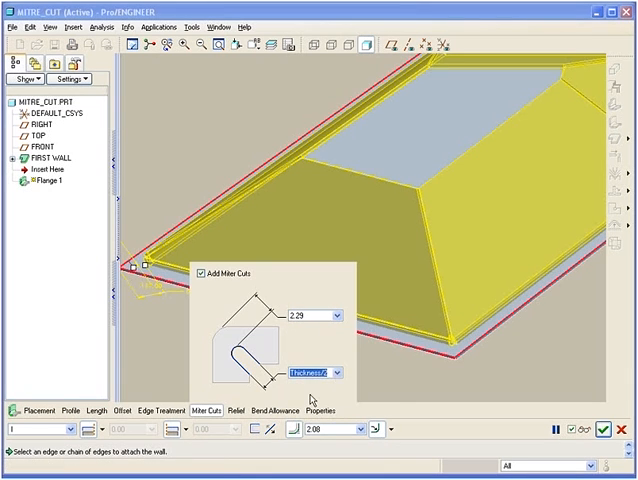
click(222, 410)
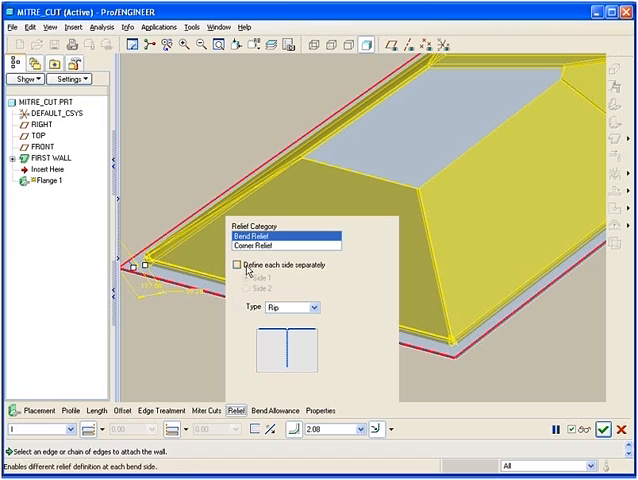
Step: Set the corner relief type to Rectangular after briefly trying Circular
click(278, 236)
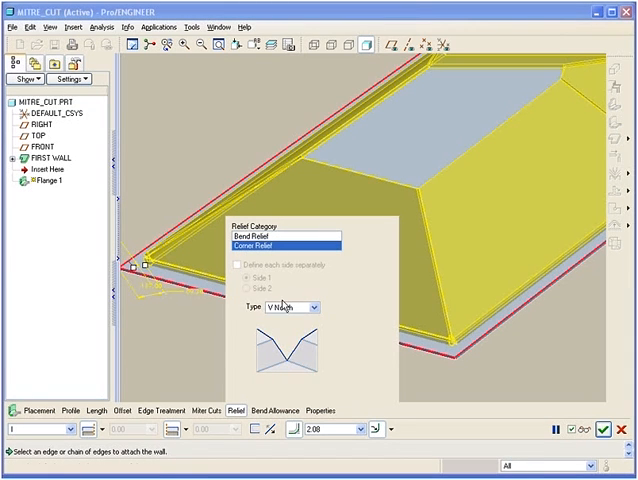
click(310, 308)
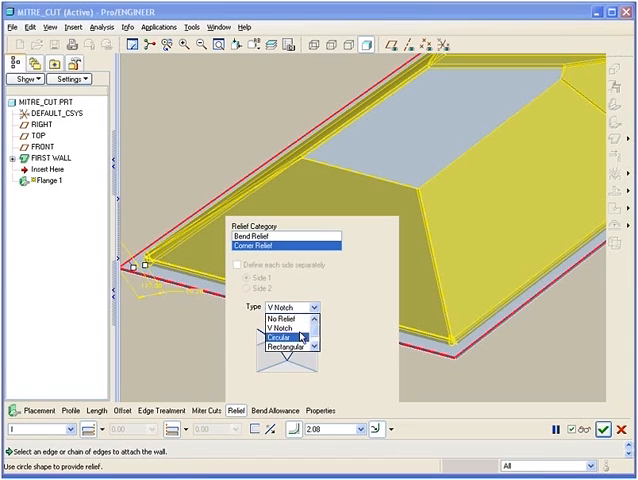
click(280, 344)
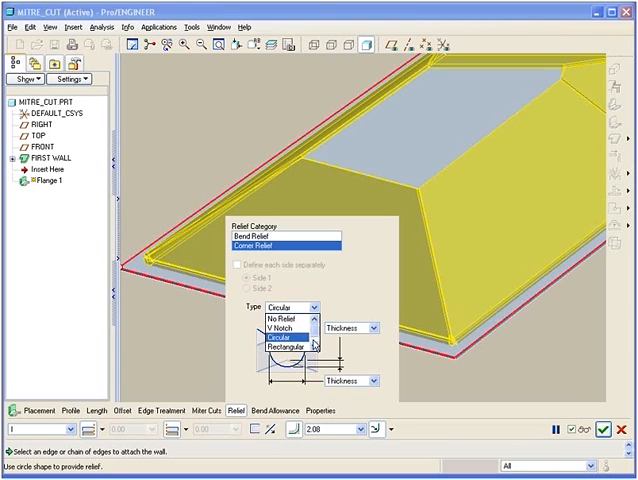
click(304, 356)
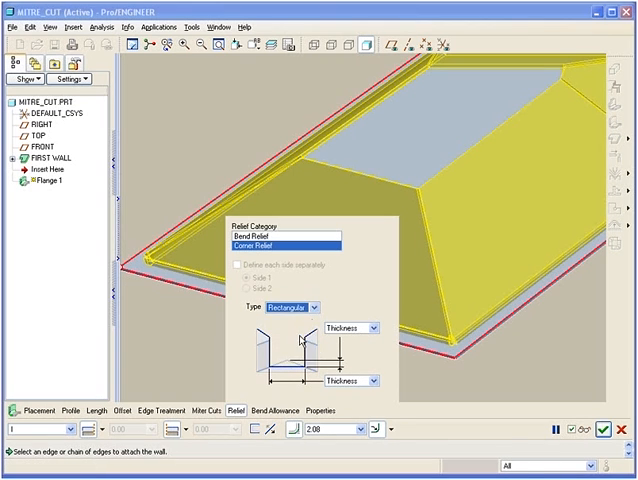
click(314, 306)
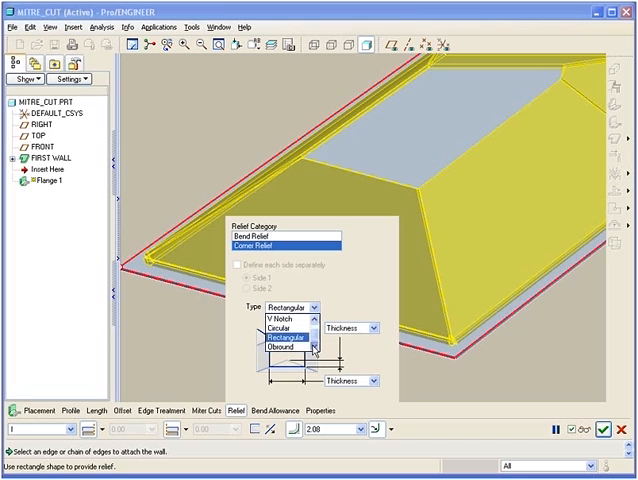
click(296, 348)
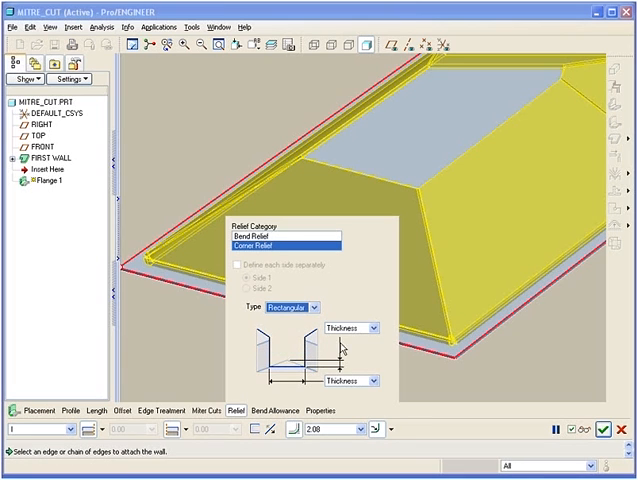